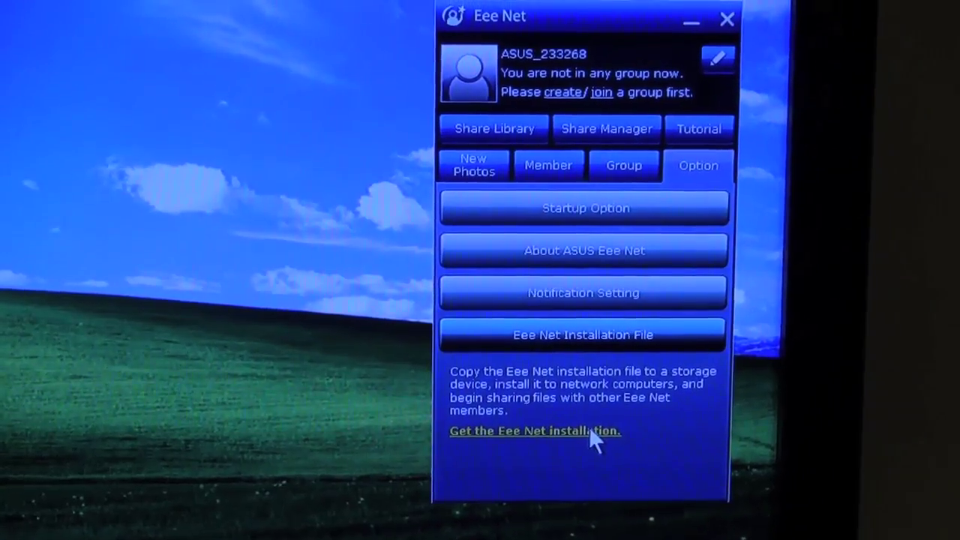
Open the ENetInstallation folder with the Eee Net Setup file via the 'Get the Eee Net installation' link.
left_click(534, 432)
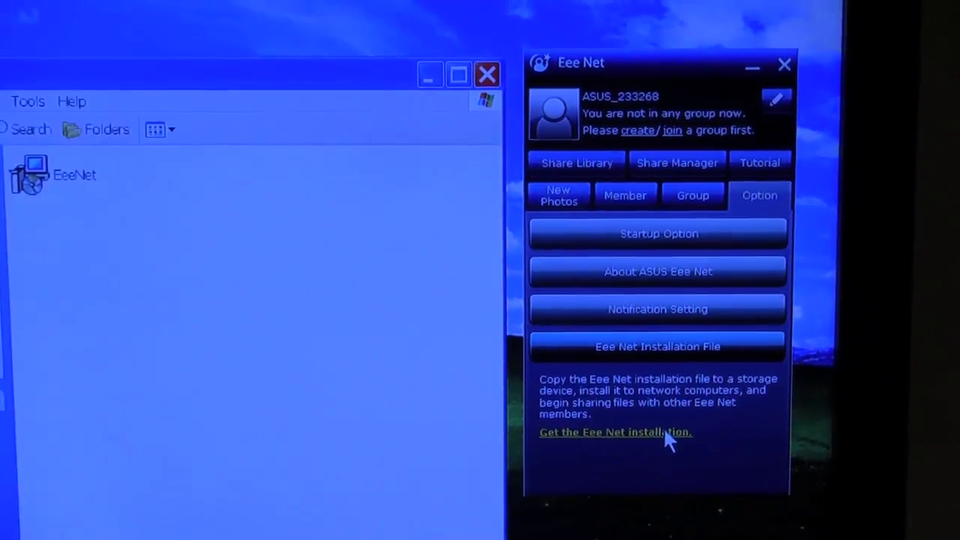
left_click(616, 431)
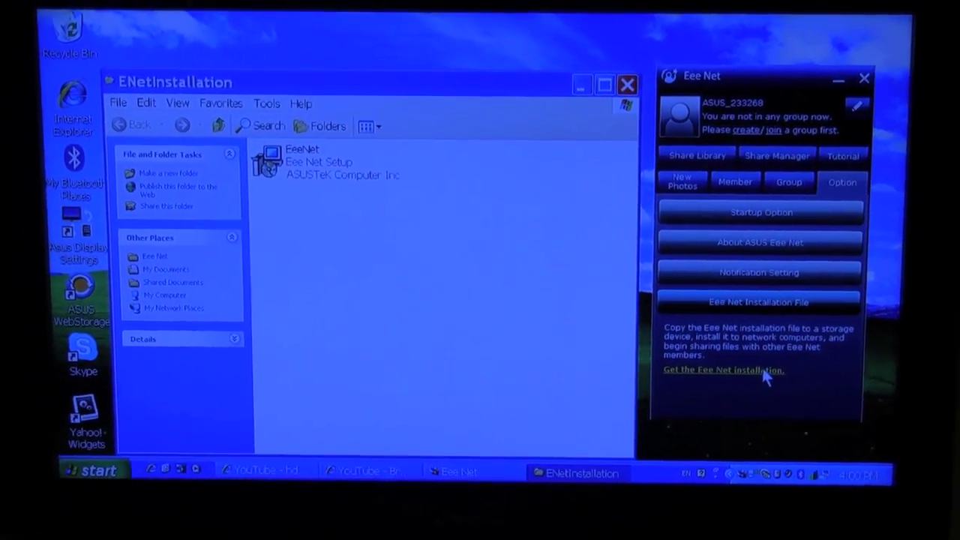